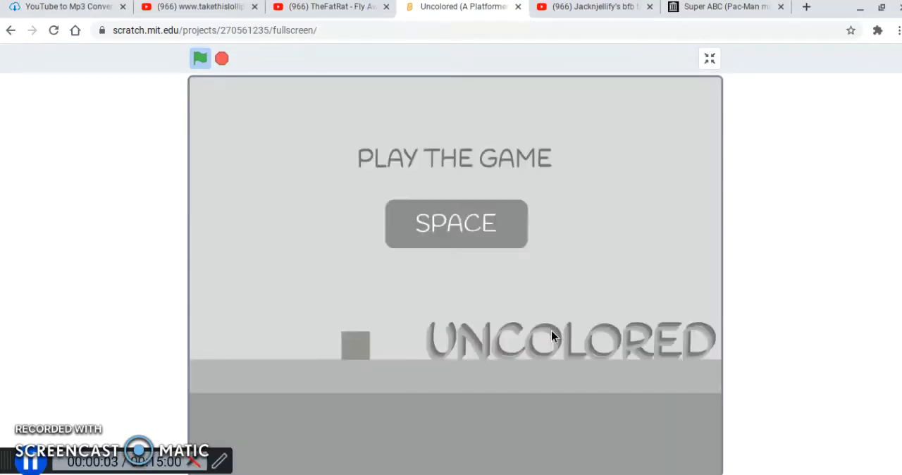
Start the Uncolored game from its title screen with the Space key, reaching the walking tutorial.
key("space")
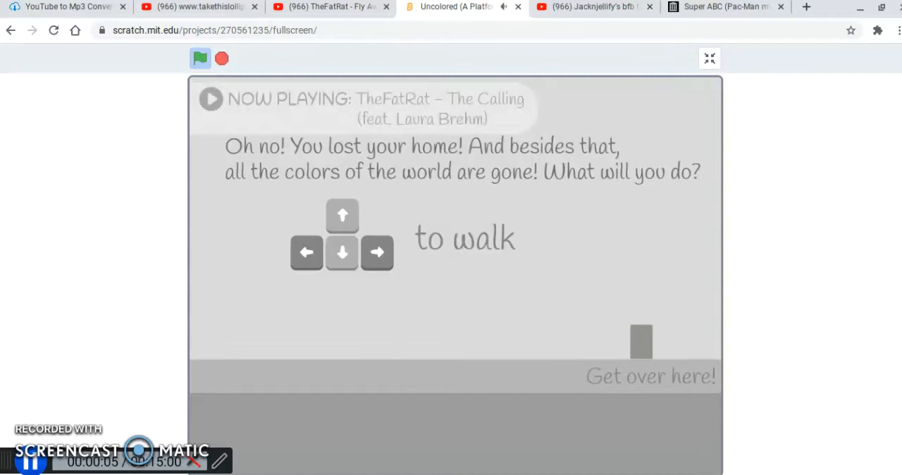